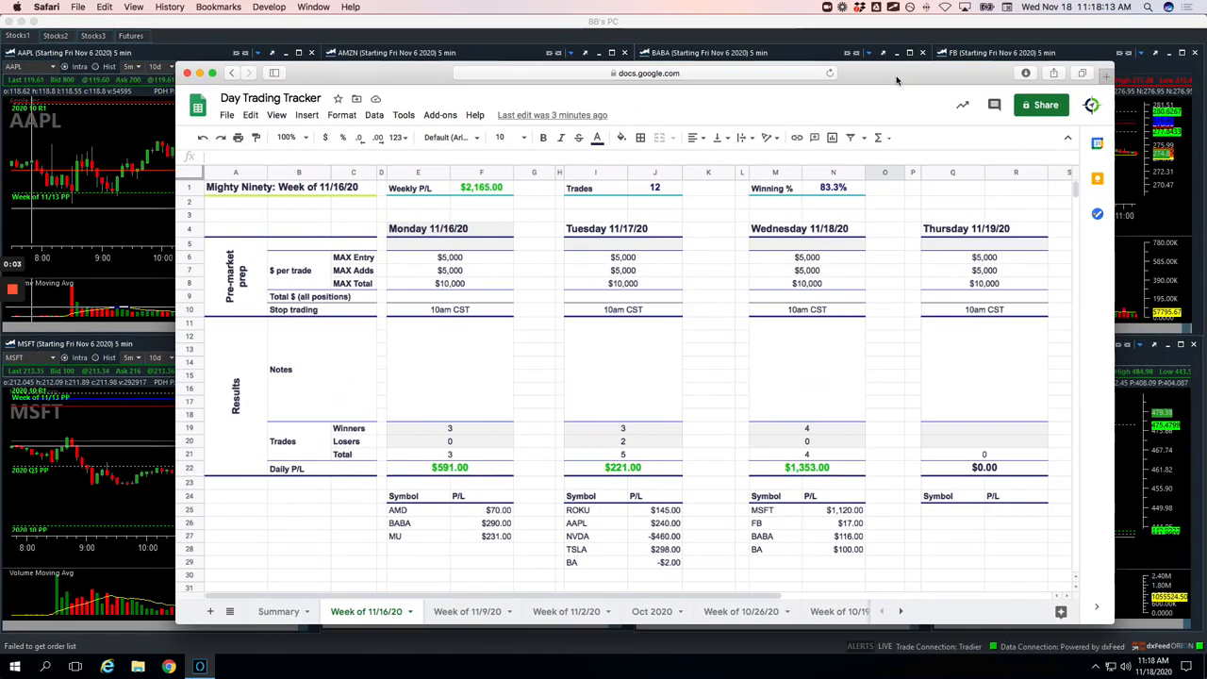
# Step: Review Wednesday's P/L figures in the tracker, including the MSFT value, before switching to the charts
pyautogui.scroll(-3)
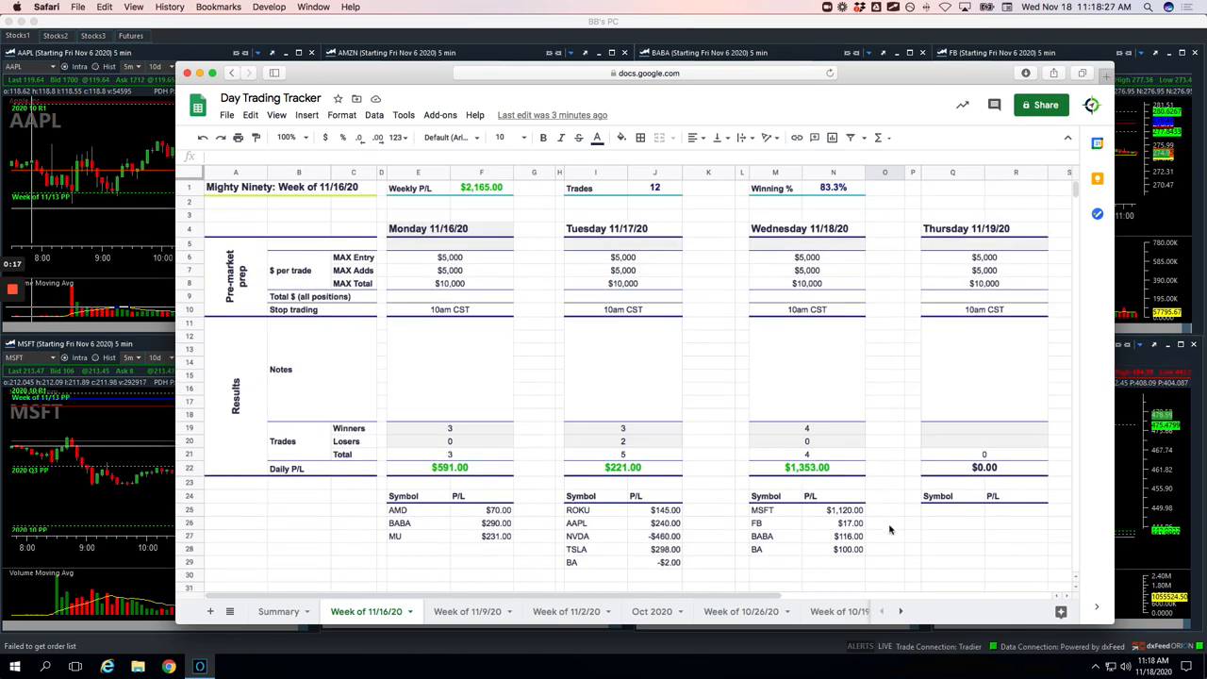
pyautogui.click(883, 509)
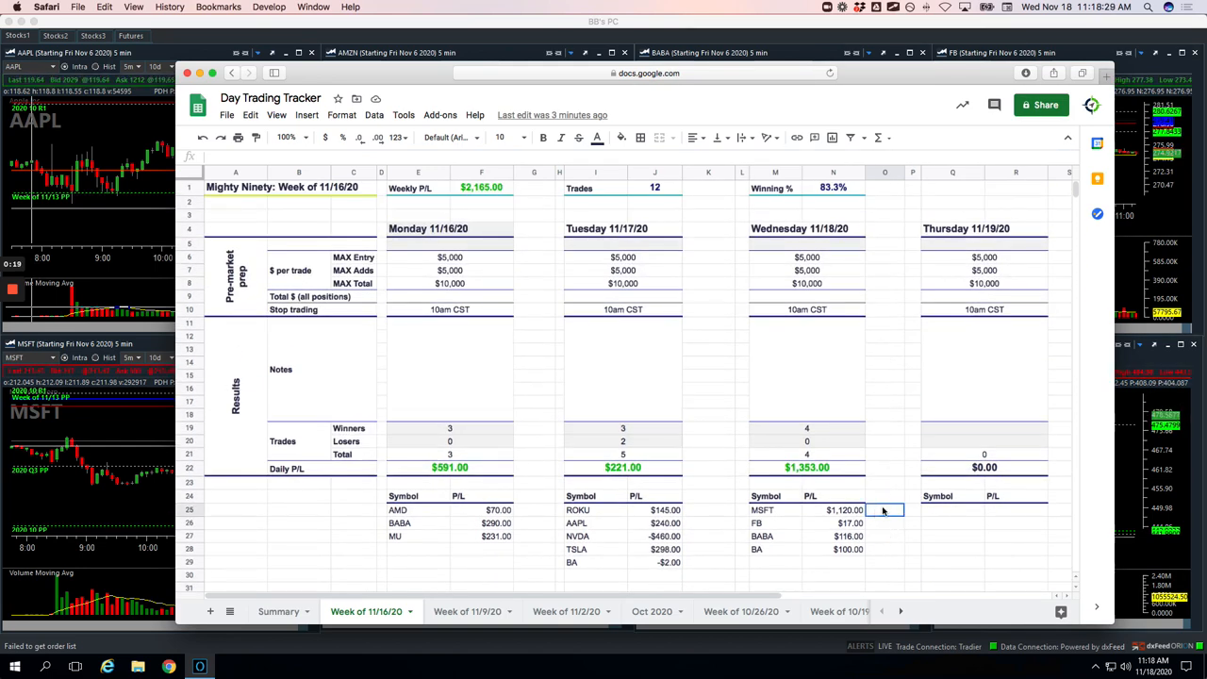
pyautogui.click(842, 509)
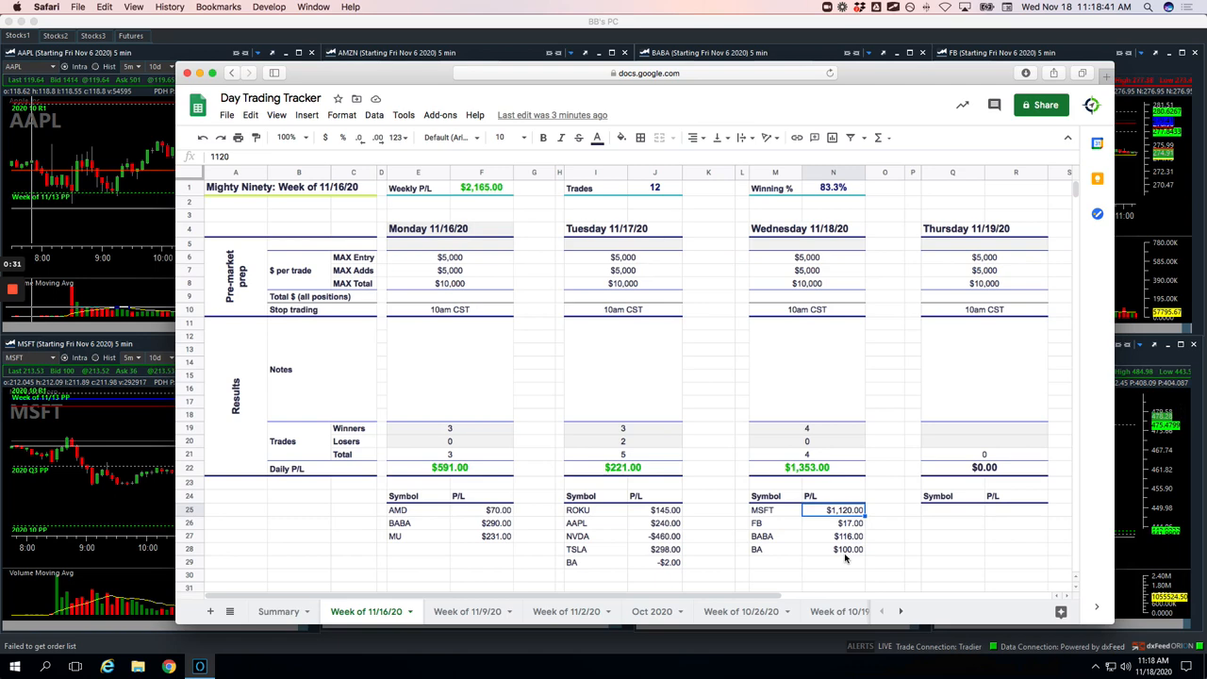
pyautogui.moveTo(862, 555)
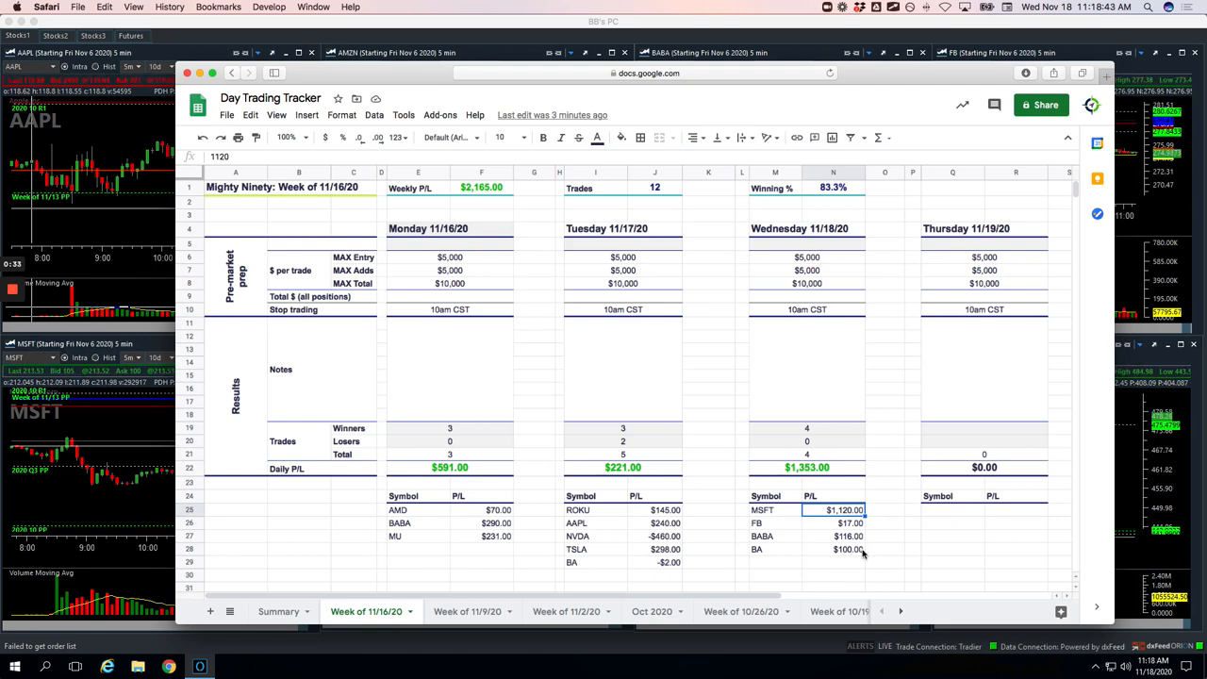
pyautogui.scroll(-3)
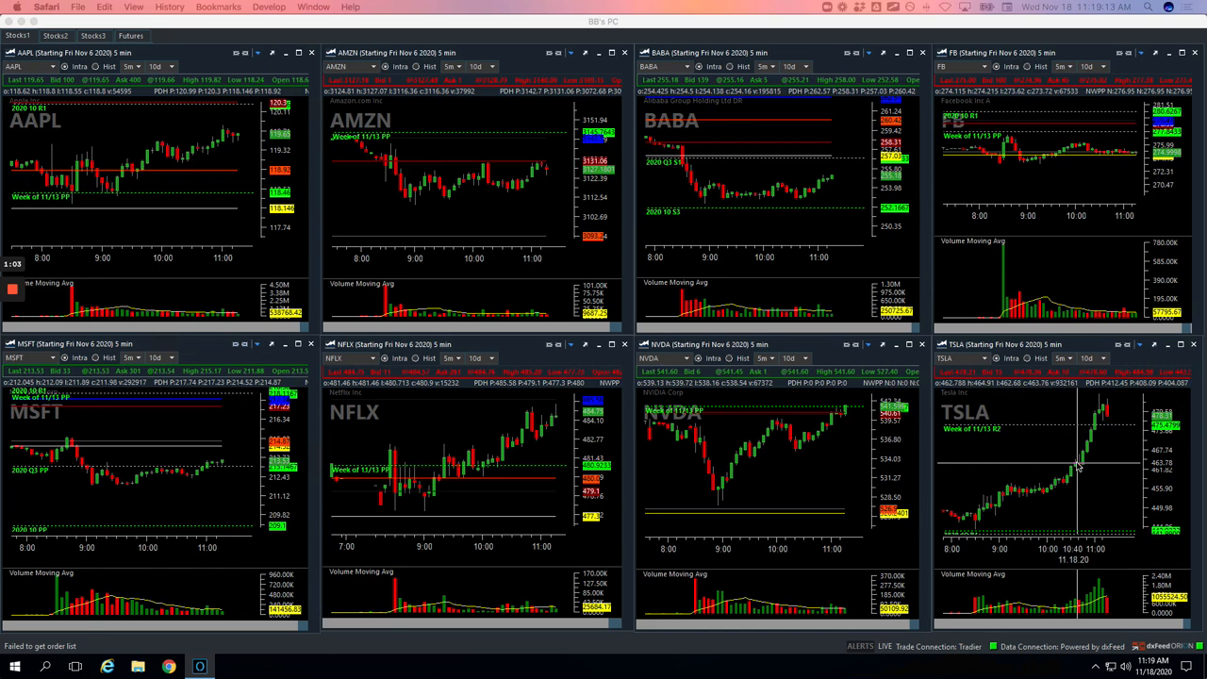
pyautogui.moveTo(1080, 466)
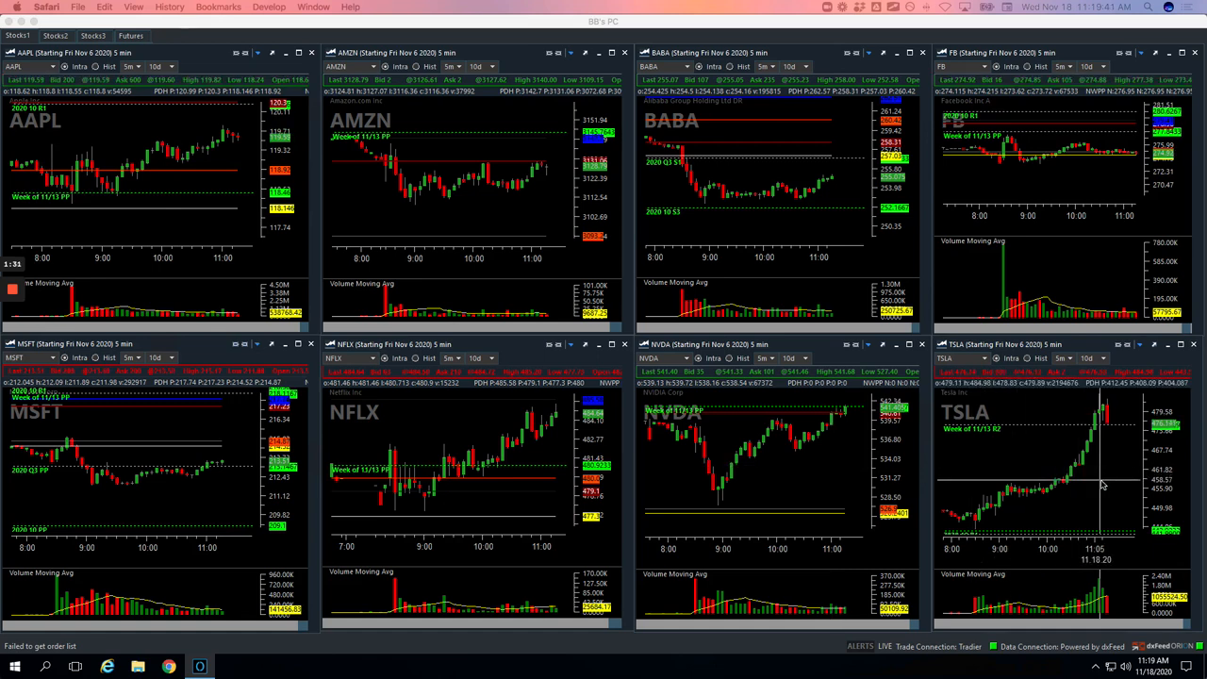
pyautogui.moveTo(1058, 489)
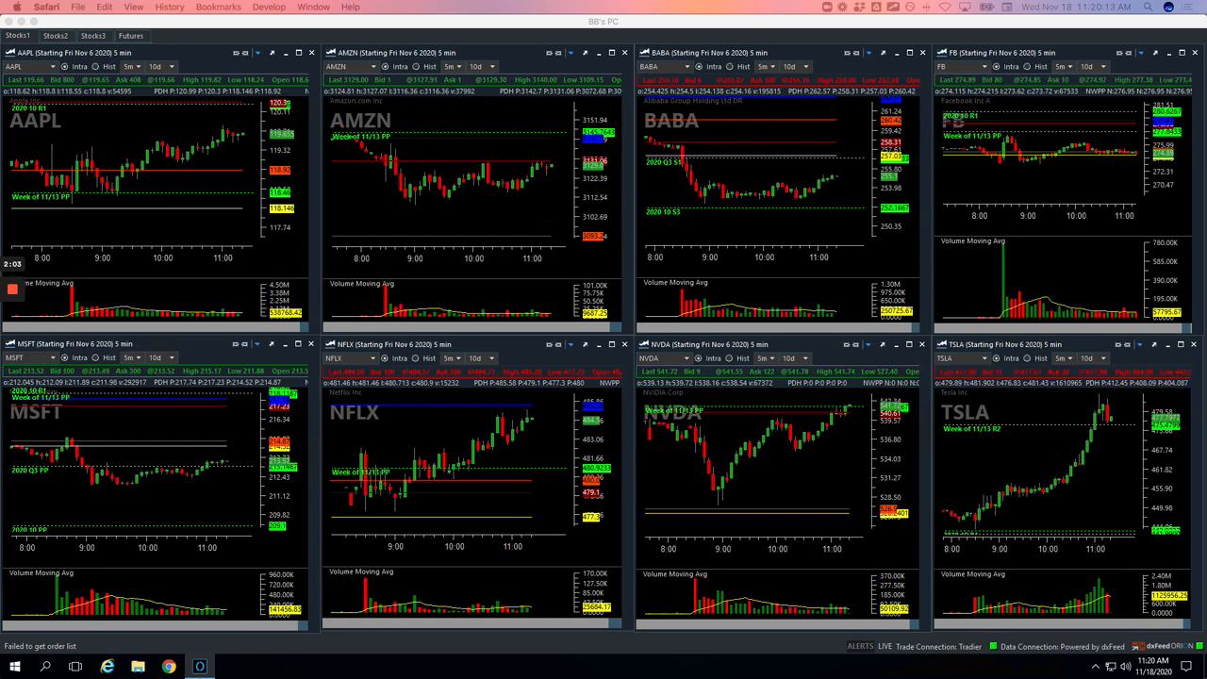
pyautogui.moveTo(215, 436)
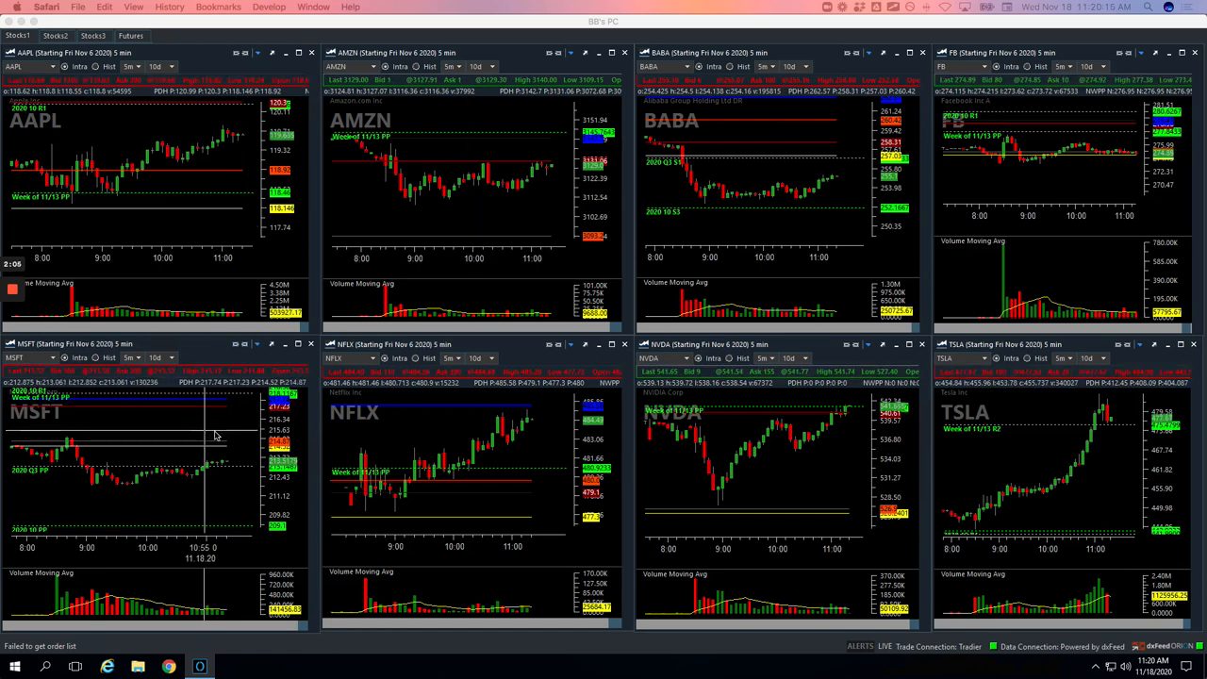